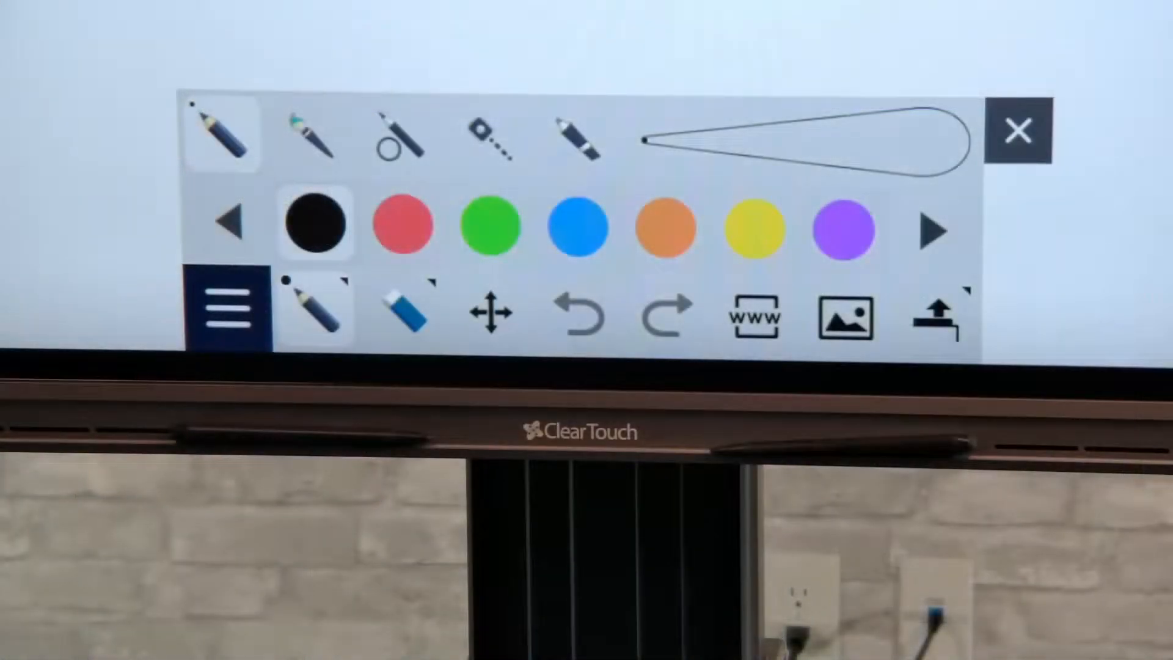
Step: Close the pen style and colour options panel
{"action": "left_click", "coordinate": [309, 135]}
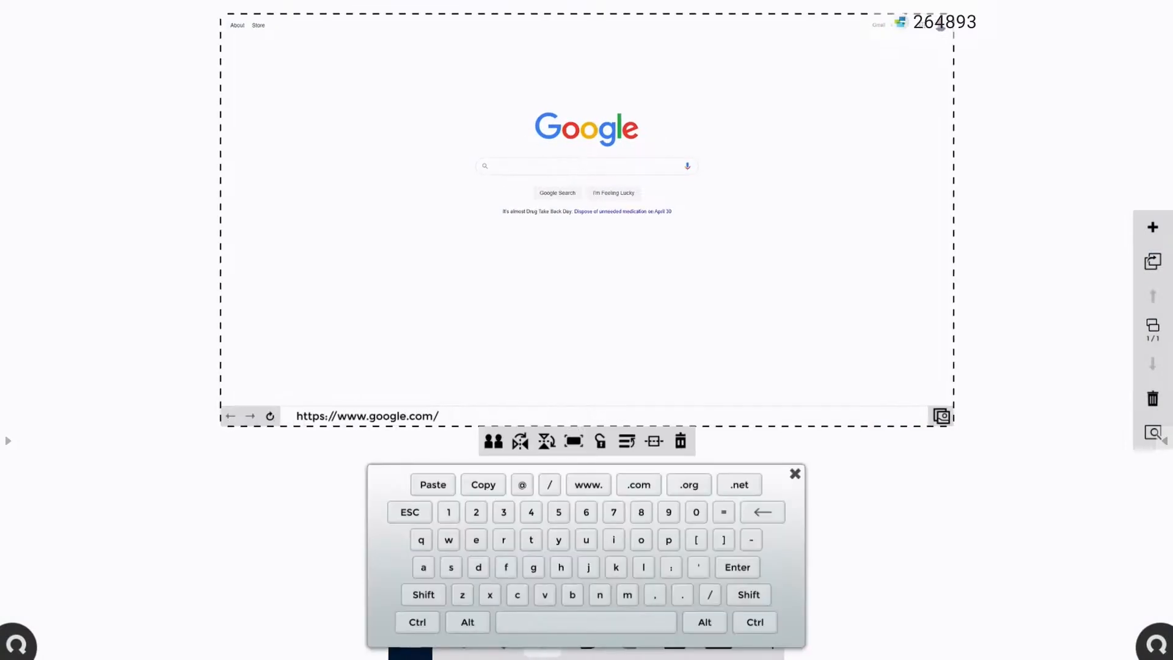
Step: Type 'nasa' into the Google search box, then dismiss the on-screen keyboard
{"action": "type", "text": "nasa"}
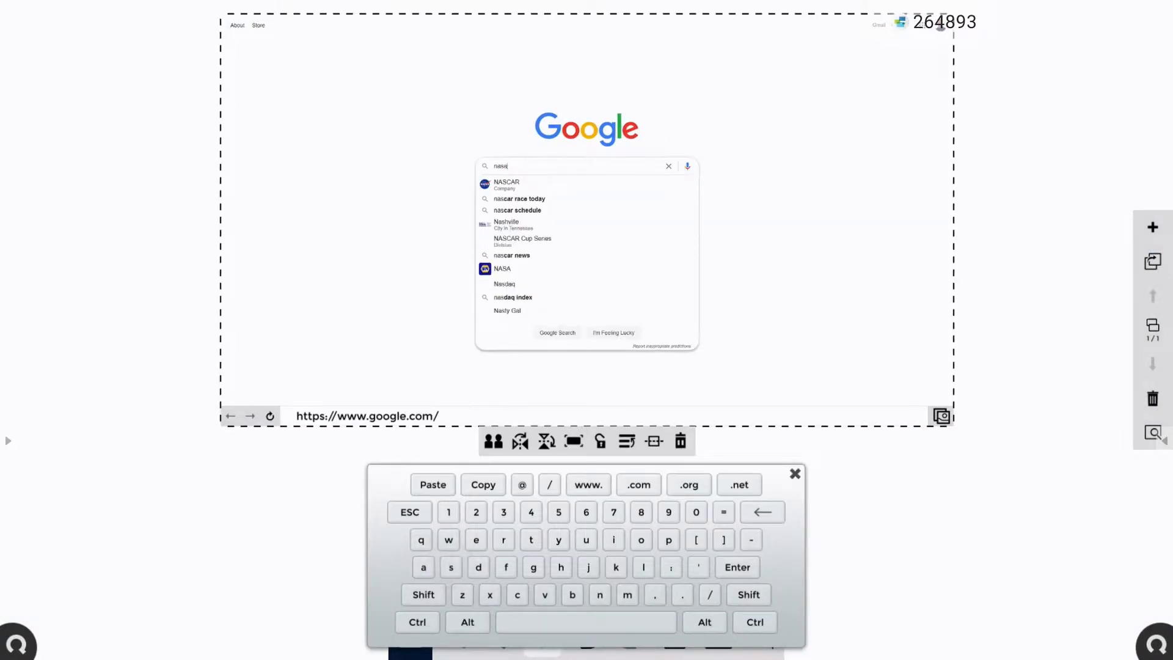
{"action": "left_click", "coordinate": [794, 473]}
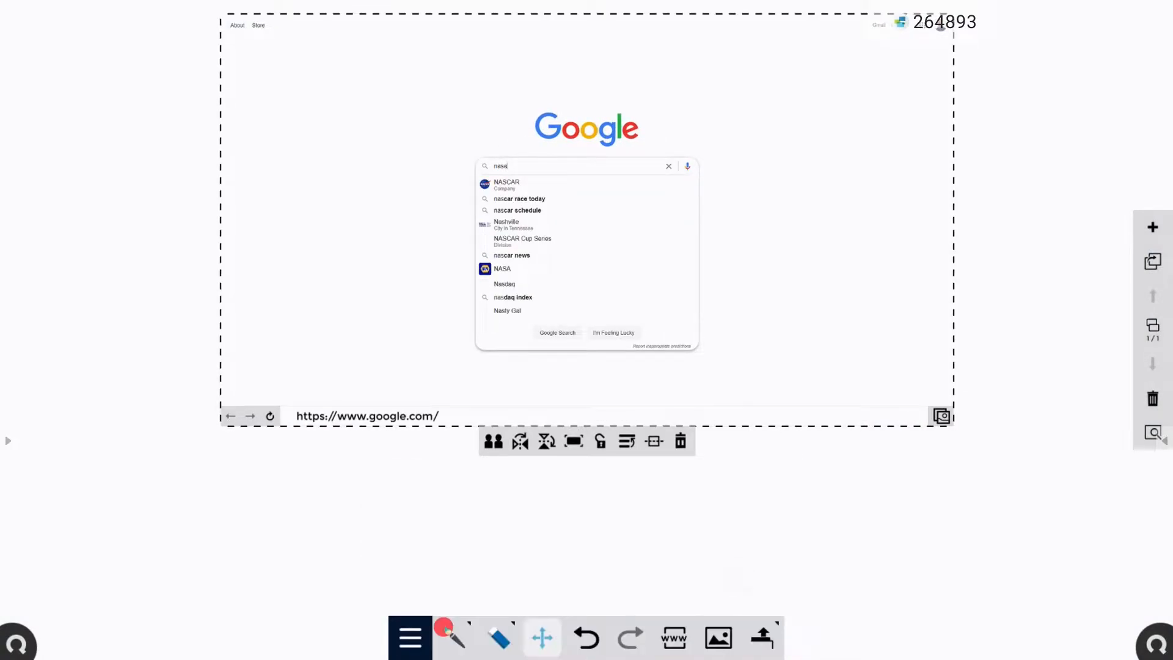
{"action": "left_click", "coordinate": [502, 269]}
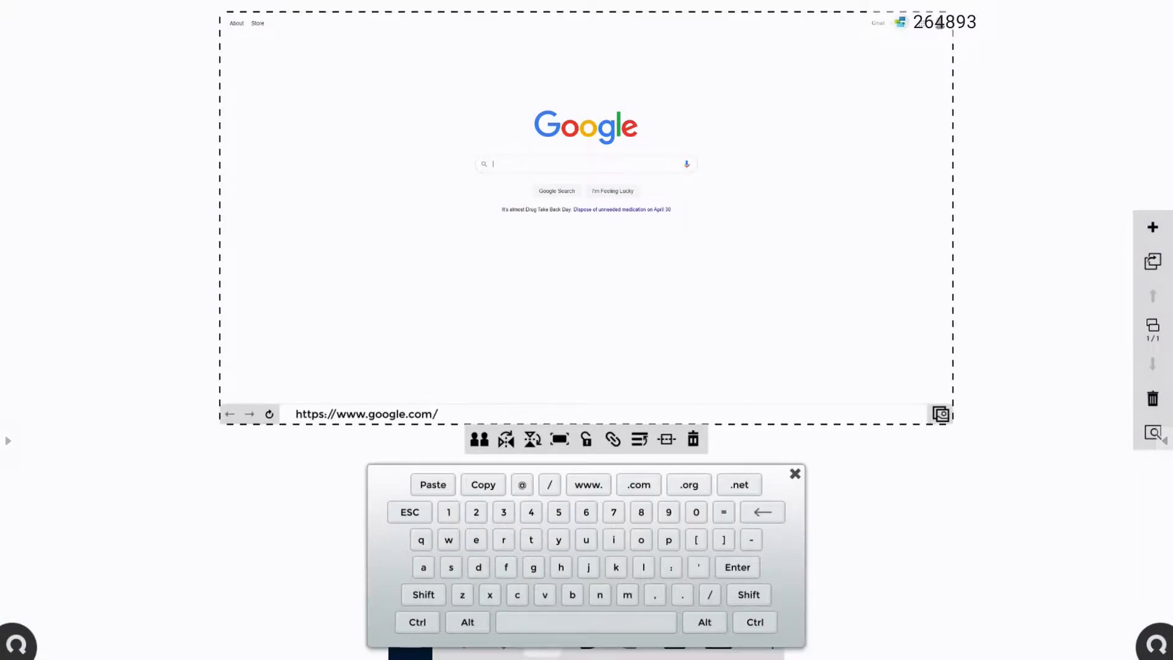
Step: Search Google for planets and pick Saturn from the planets results
{"action": "type", "text": "planets"}
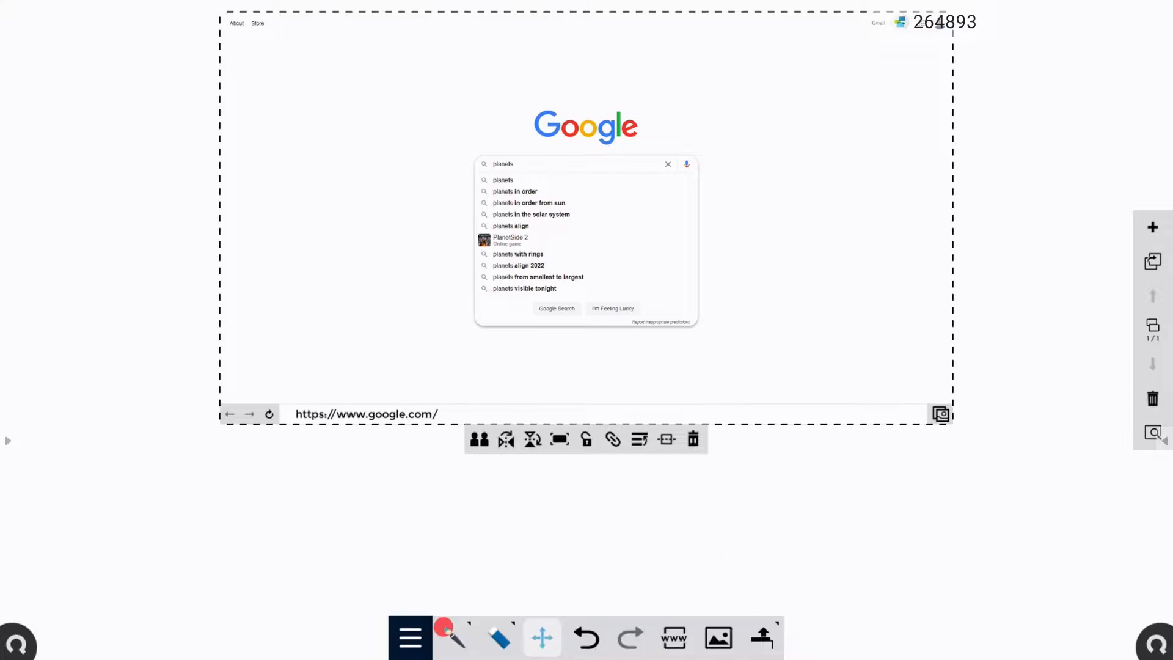
{"action": "left_click", "coordinate": [557, 308]}
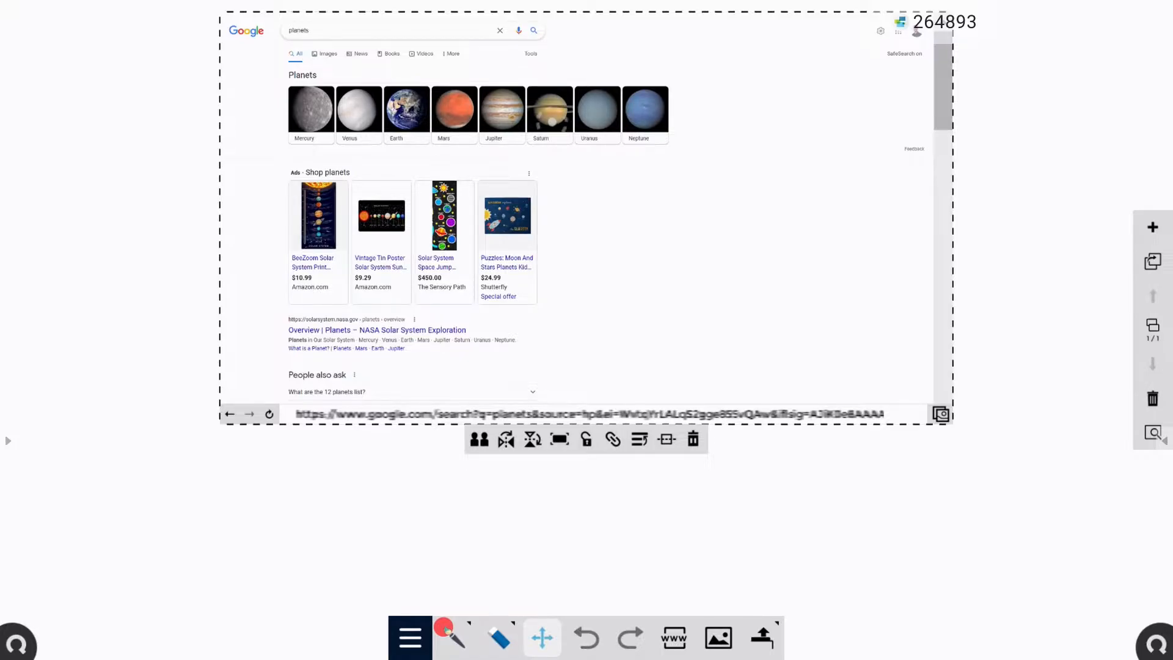
{"action": "left_click", "coordinate": [549, 110]}
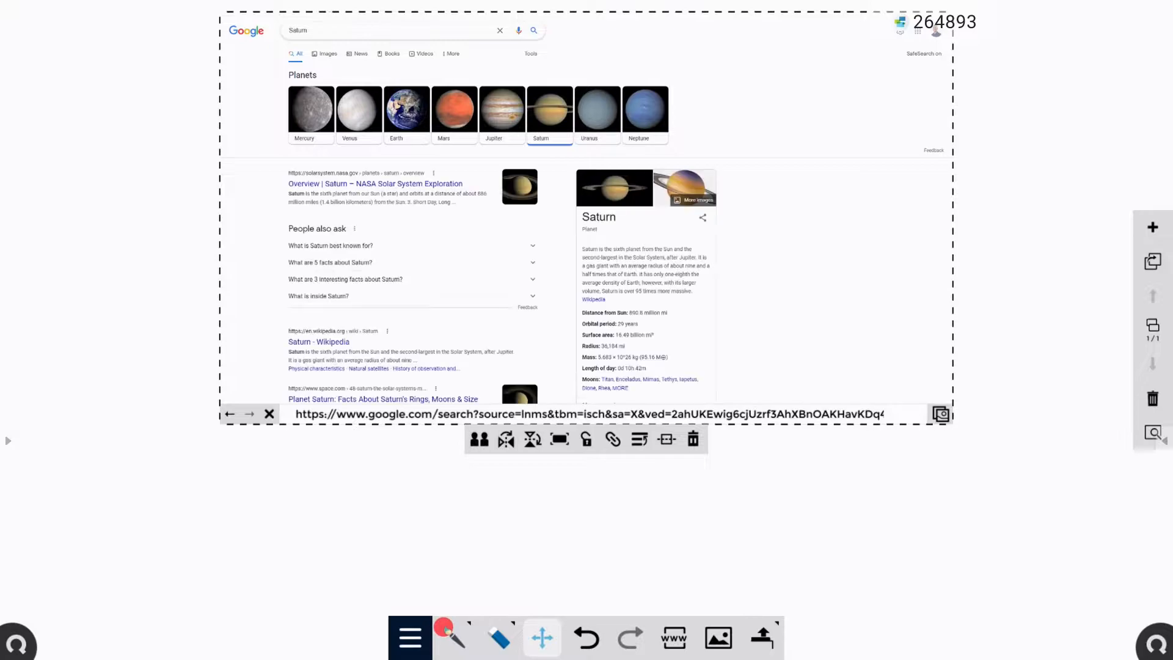
Step: Open Saturn image results and visit the Saturn Wikipedia page
{"action": "left_click", "coordinate": [327, 49]}
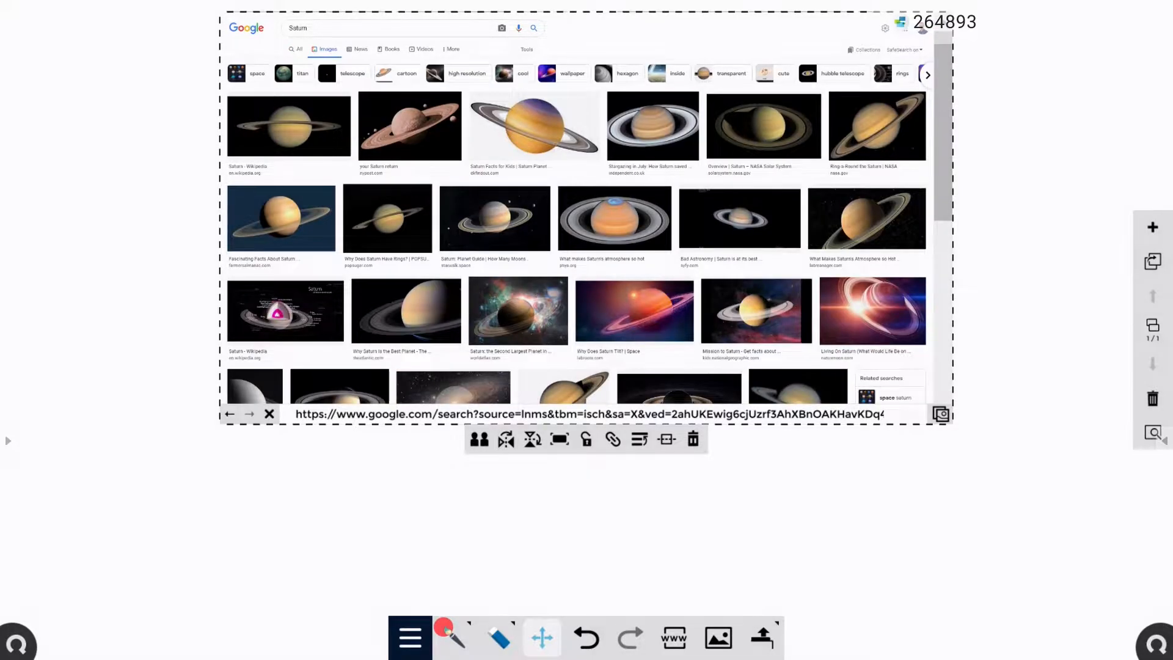
{"action": "left_click", "coordinate": [289, 124]}
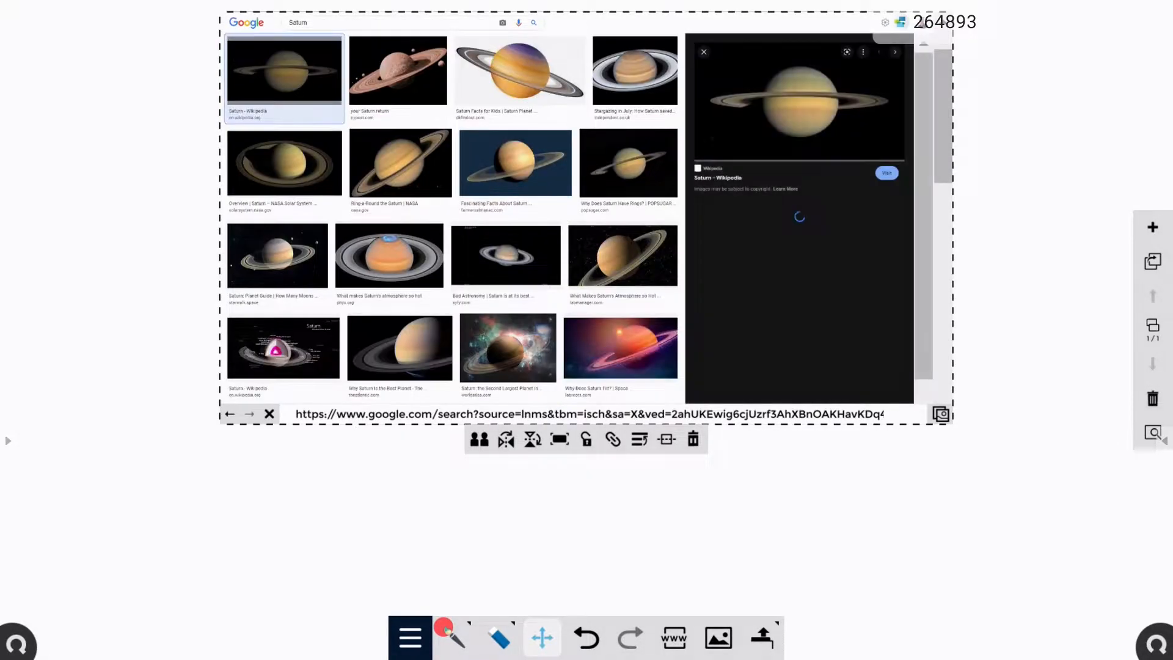
{"action": "left_click", "coordinate": [887, 172]}
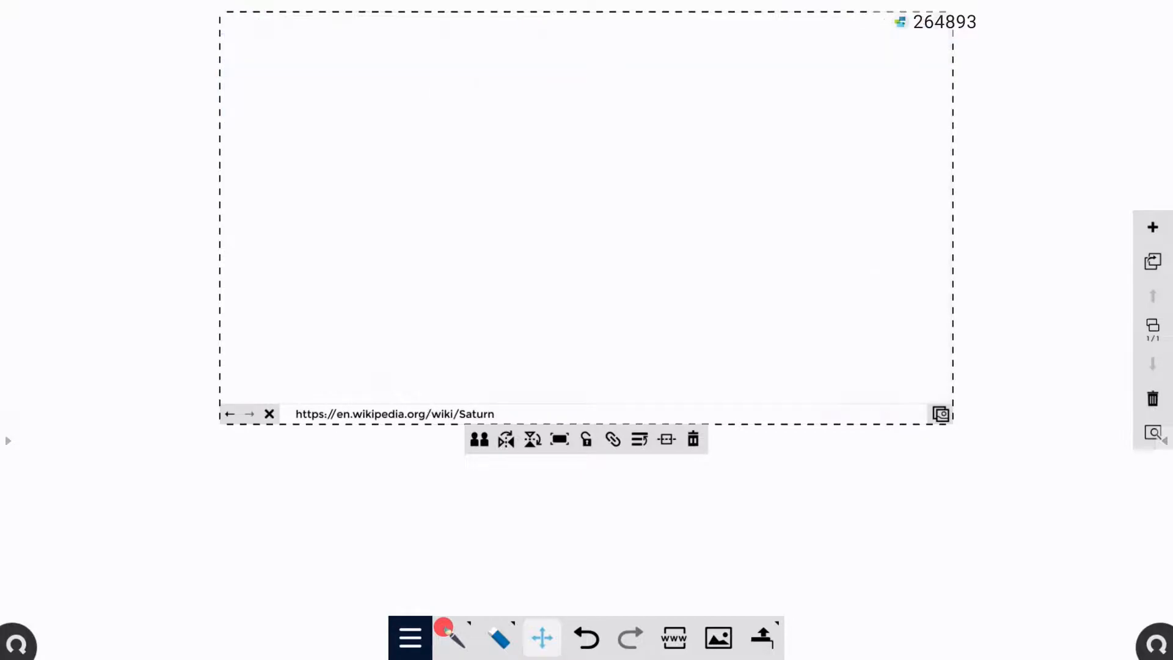